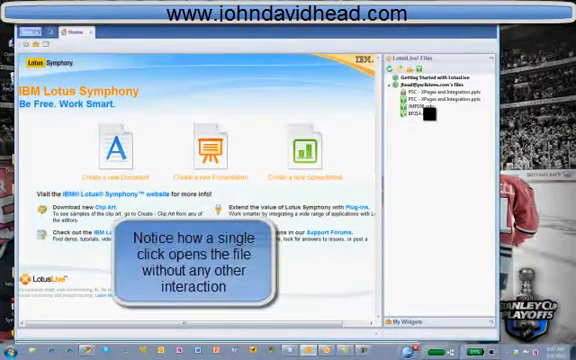
- Open a document from the LotusLive Files sidebar panel into the Symphony editor
left_click(420, 106)
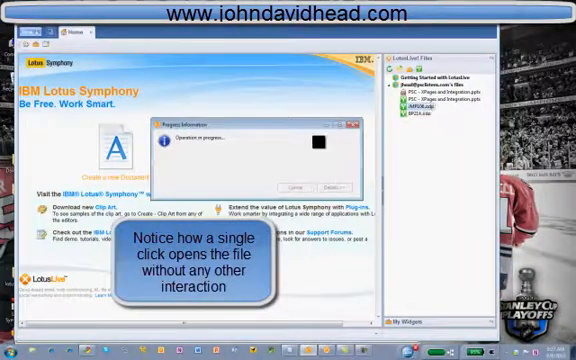
left_click(408, 104)
type("This is IBM Lotus Symphony 3 Beta")
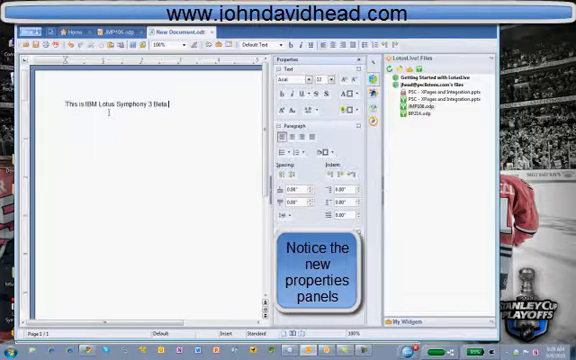
- Type "3" and "Look at the" into the new text document
type("3")
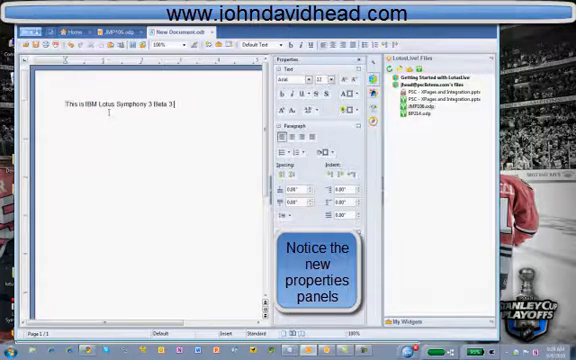
type("Look at the")
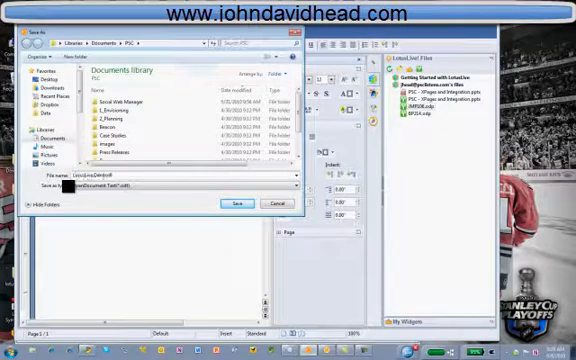
- Save the new document into the Documents library on this computer
left_click(232, 204)
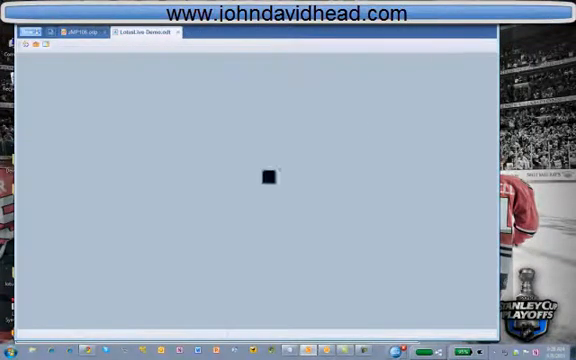
- Bring up the Windows Start menu over the LotusLive Files page
left_click(8, 350)
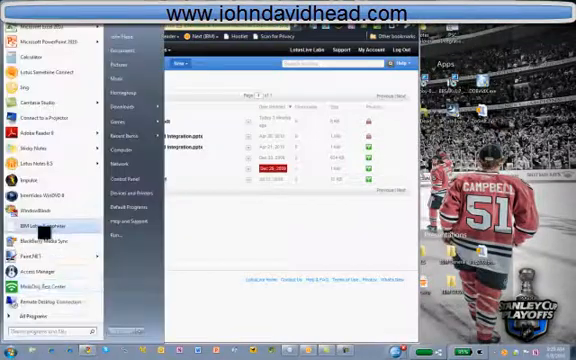